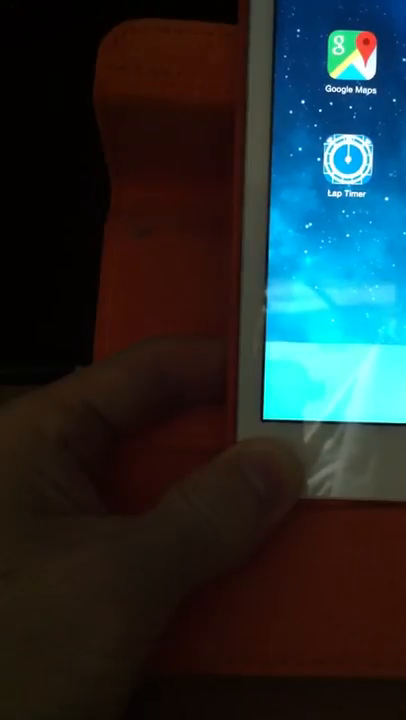
- Launch Lap Timer from the home screen, showing lap count, times and the lap graph
left_click(348, 158)
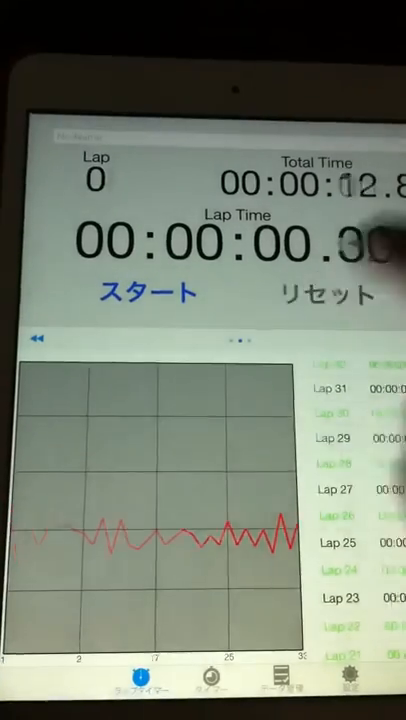
- Start the timer and record successive lap splits, each plotted on the red lap-time graph
left_click(324, 290)
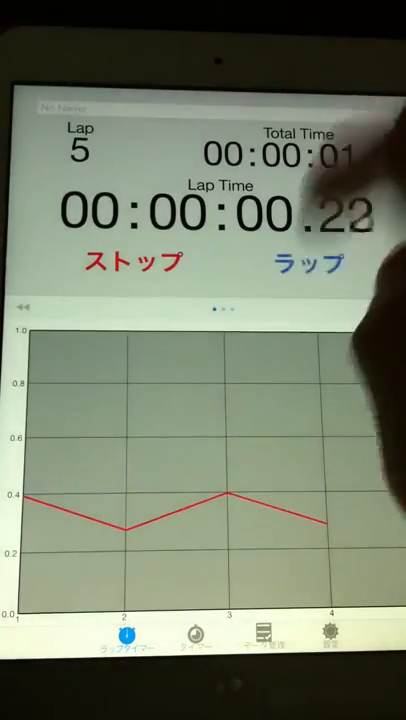
left_click(308, 262)
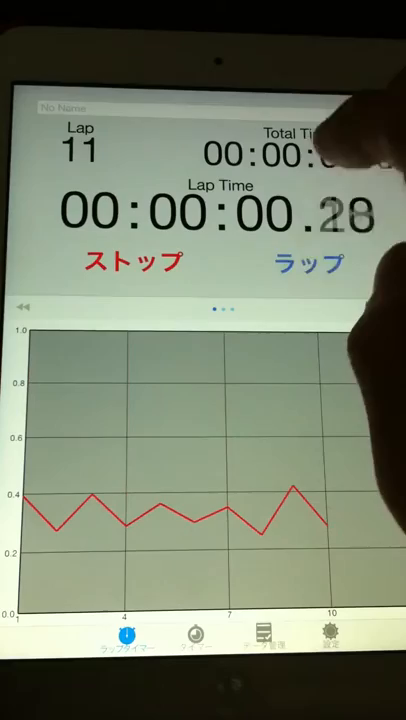
left_click(308, 264)
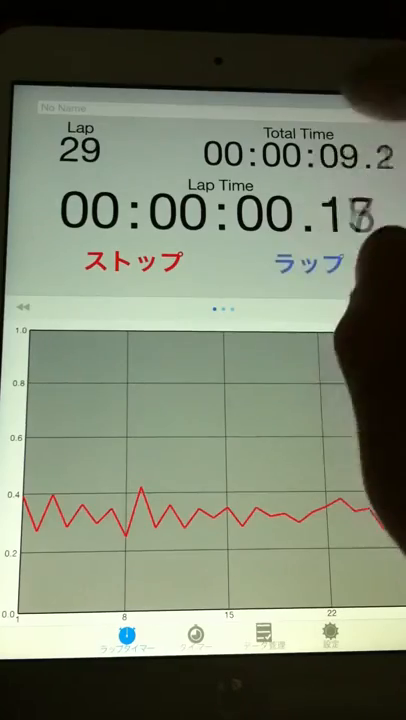
left_click(130, 262)
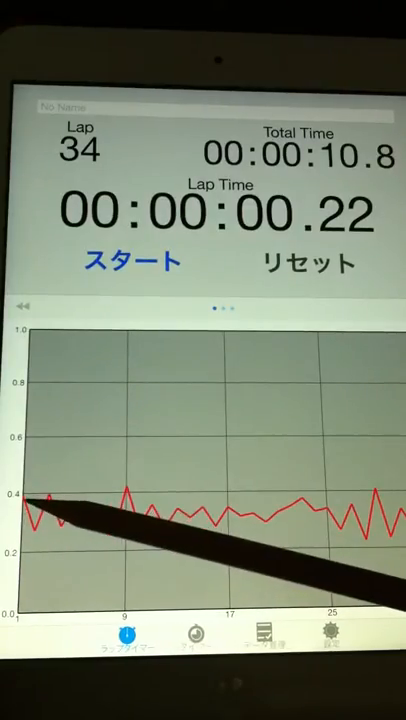
mouse_move(120, 500)
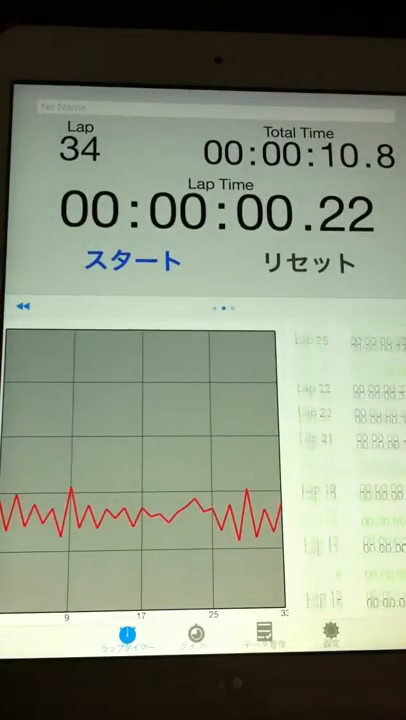
- Scroll the lap list to the earliest splits, Lap 1 through Lap 12
scroll("down", 3)
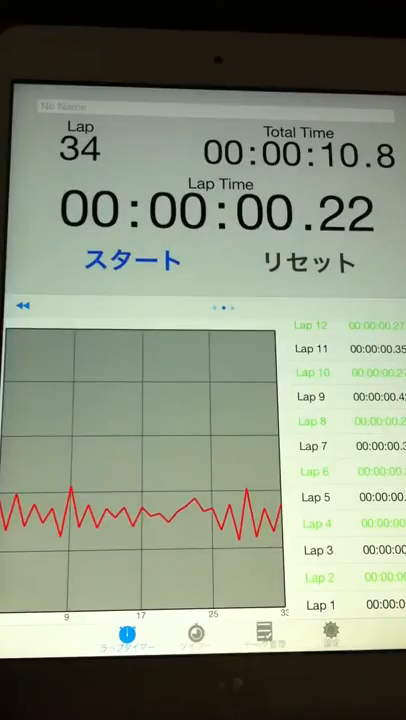
- Scroll the lap list to the middle splits, around Lap 9 to Lap 20
scroll("down", 3)
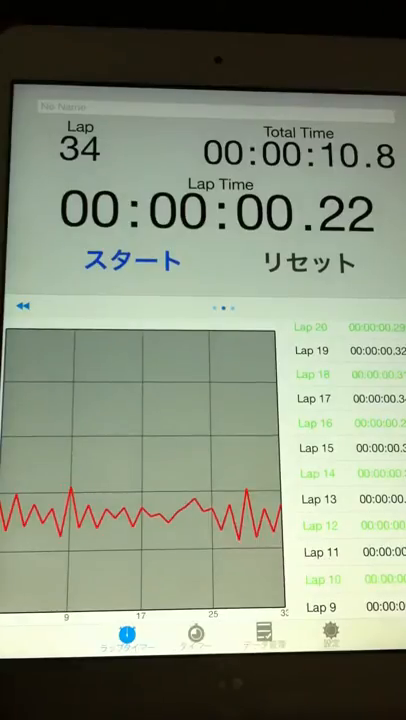
scroll("down", 3)
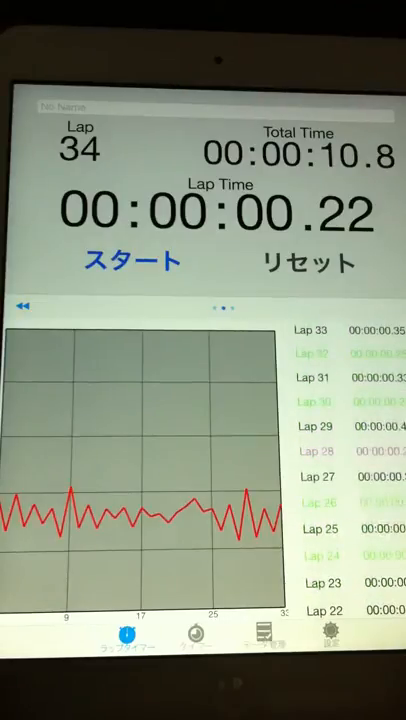
- Scroll the lap list to the latest splits, Lap 22 to Lap 33
scroll("down", 3)
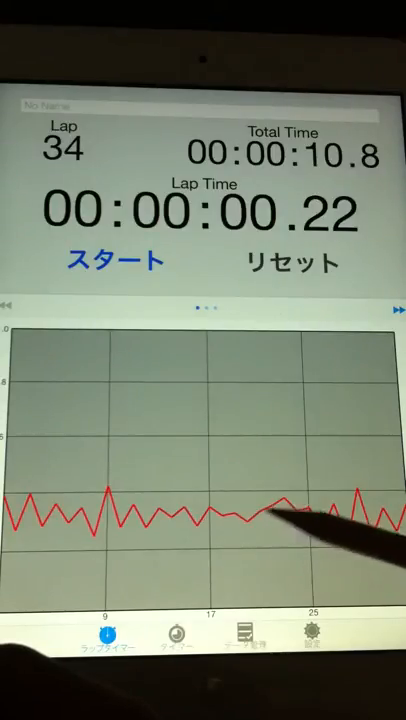
mouse_move(340, 530)
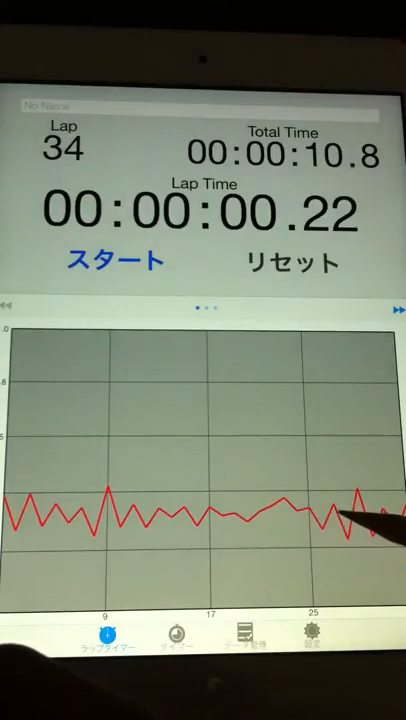